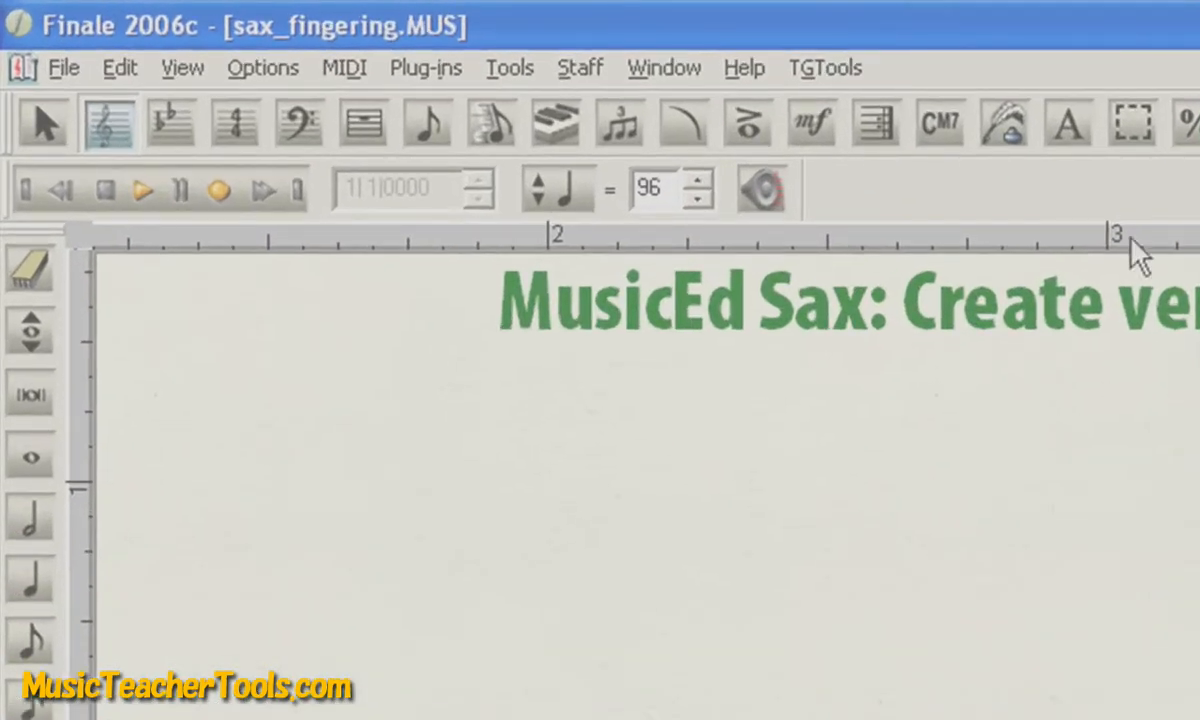
Open the Smart Line Designer to create a new custom smart line.
left_click(663, 67)
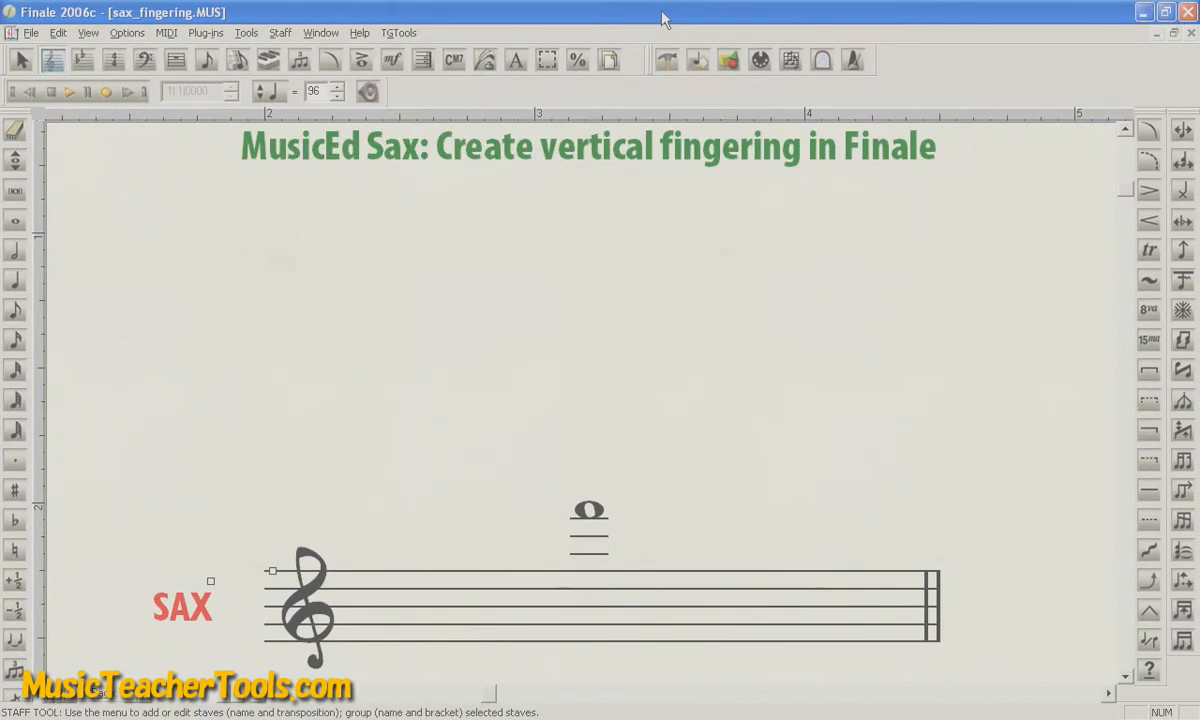
mouse_move(731, 223)
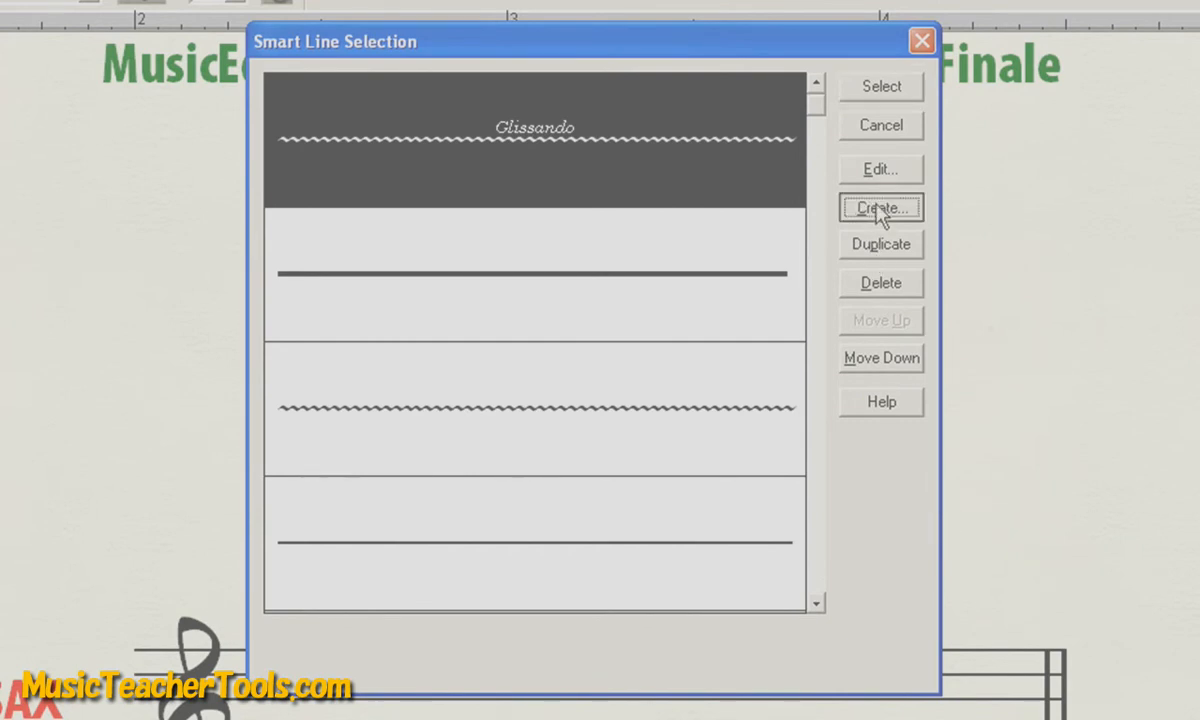
left_click(880, 207)
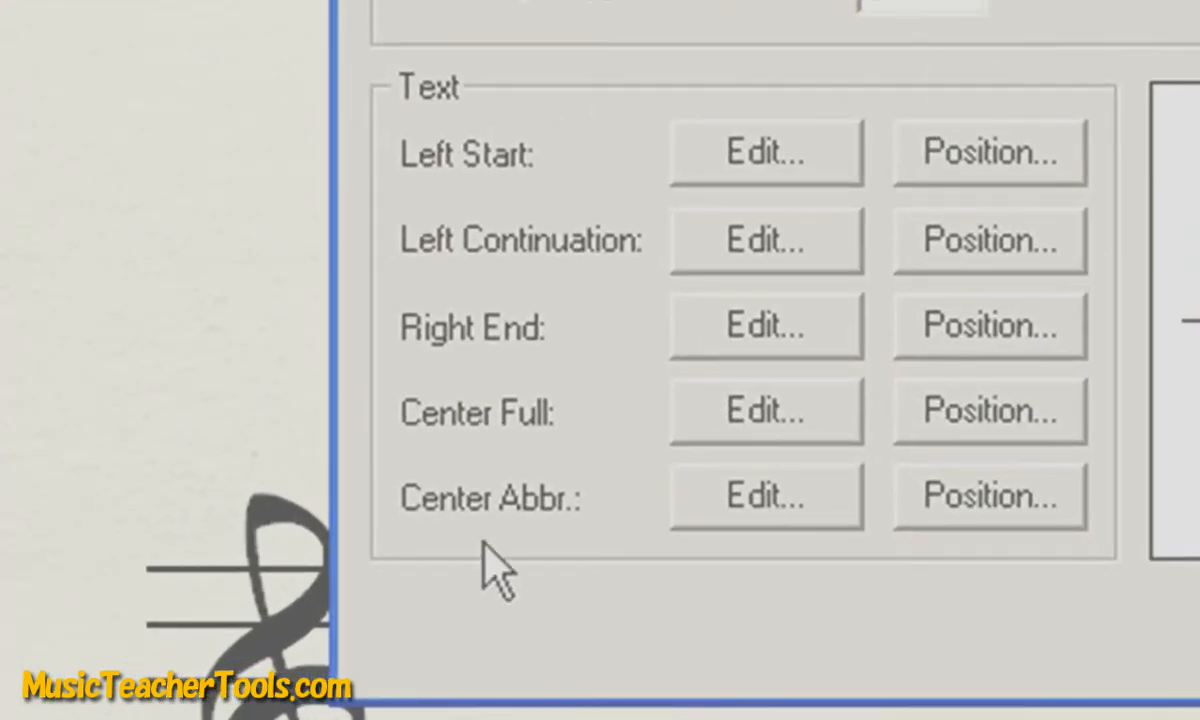
mouse_move(475, 460)
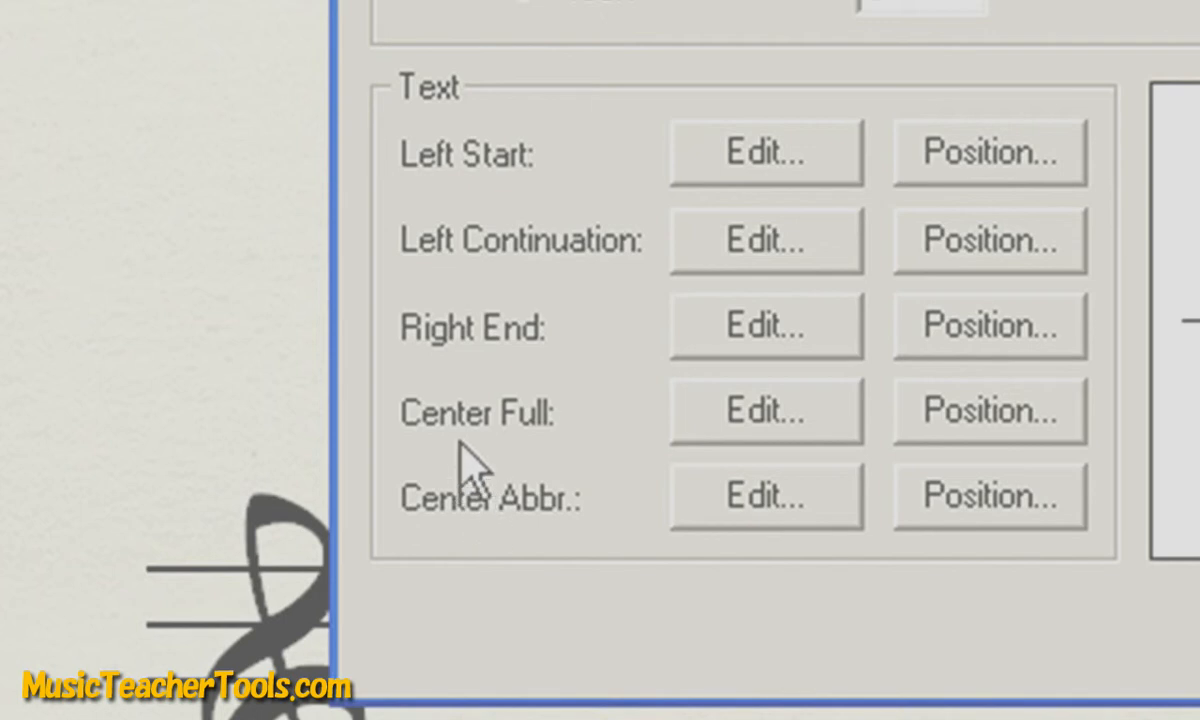
mouse_move(540, 455)
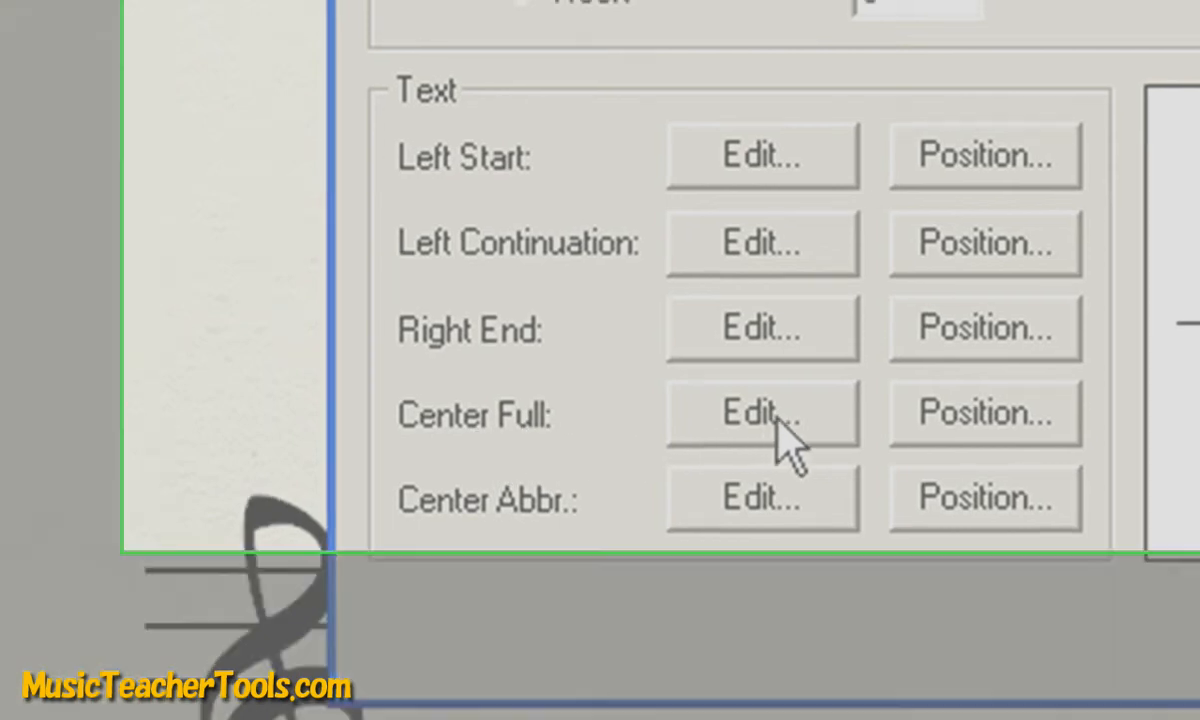
Set the Center Full text font to Music Ed Sax, size 20.
left_click(762, 414)
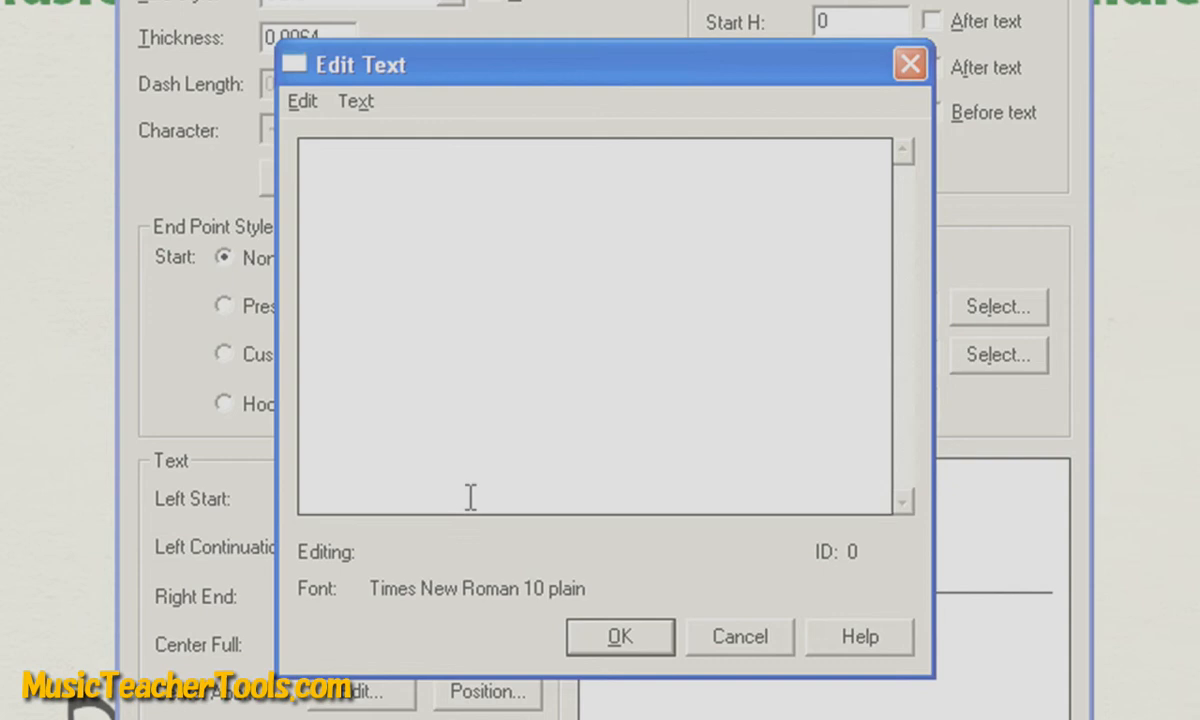
left_click(355, 100)
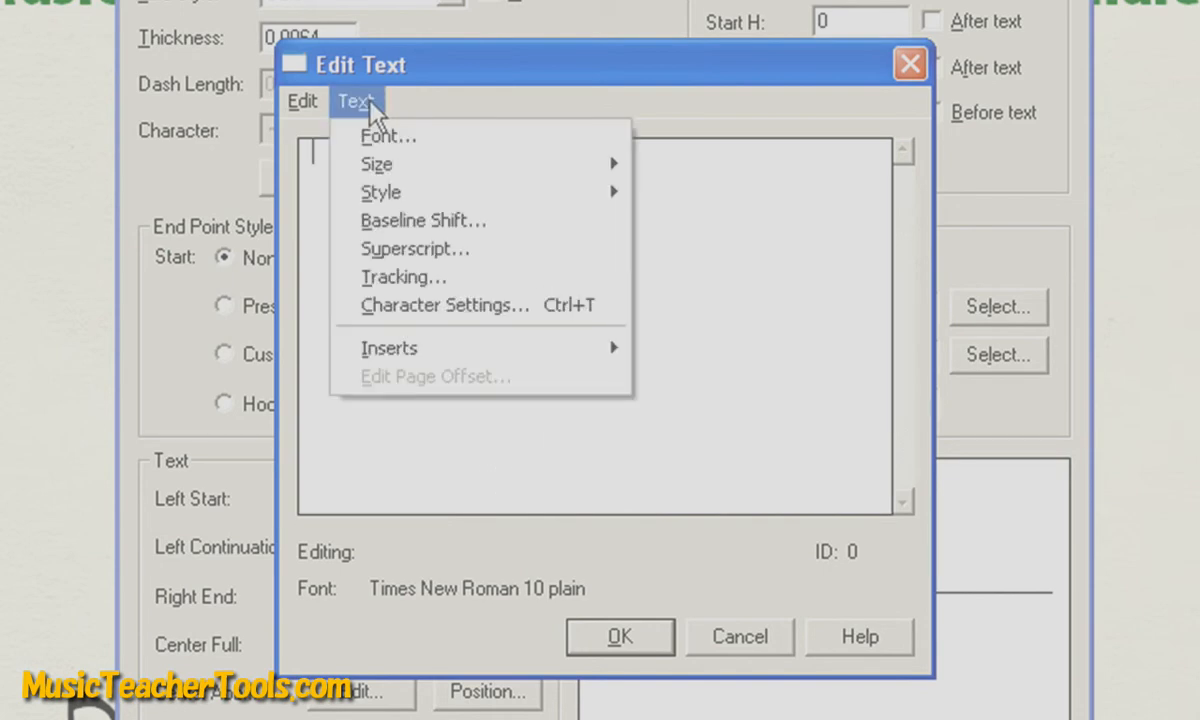
left_click(388, 136)
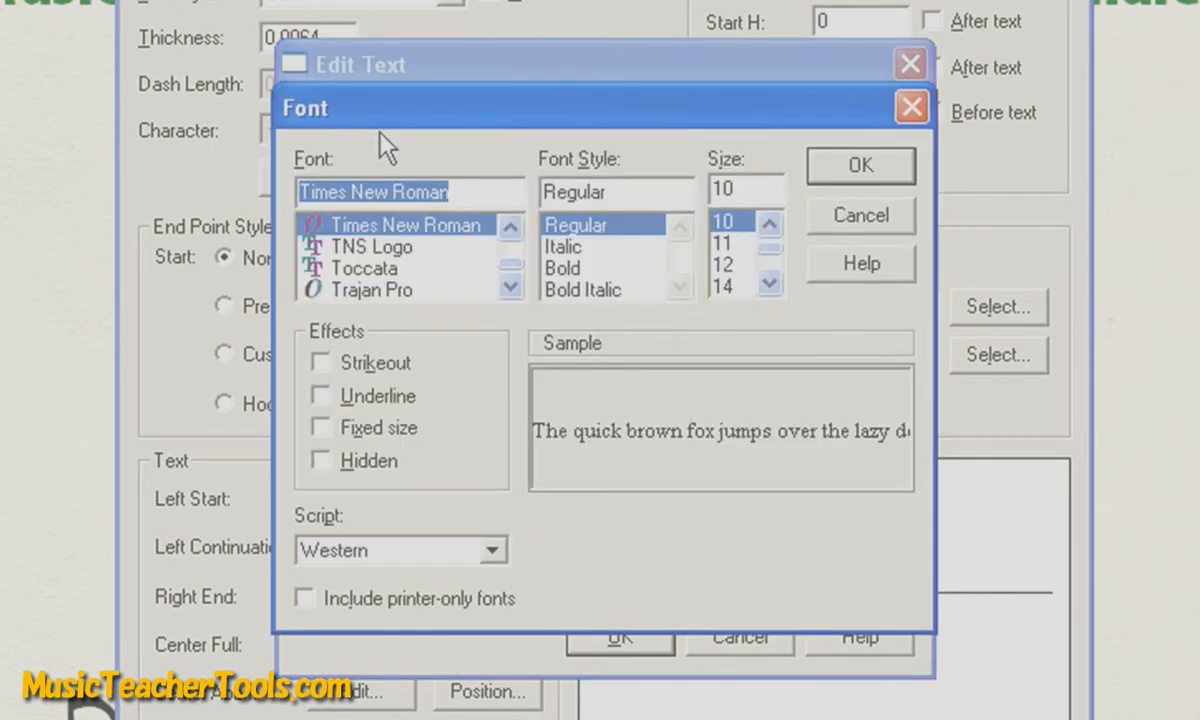
type("musi")
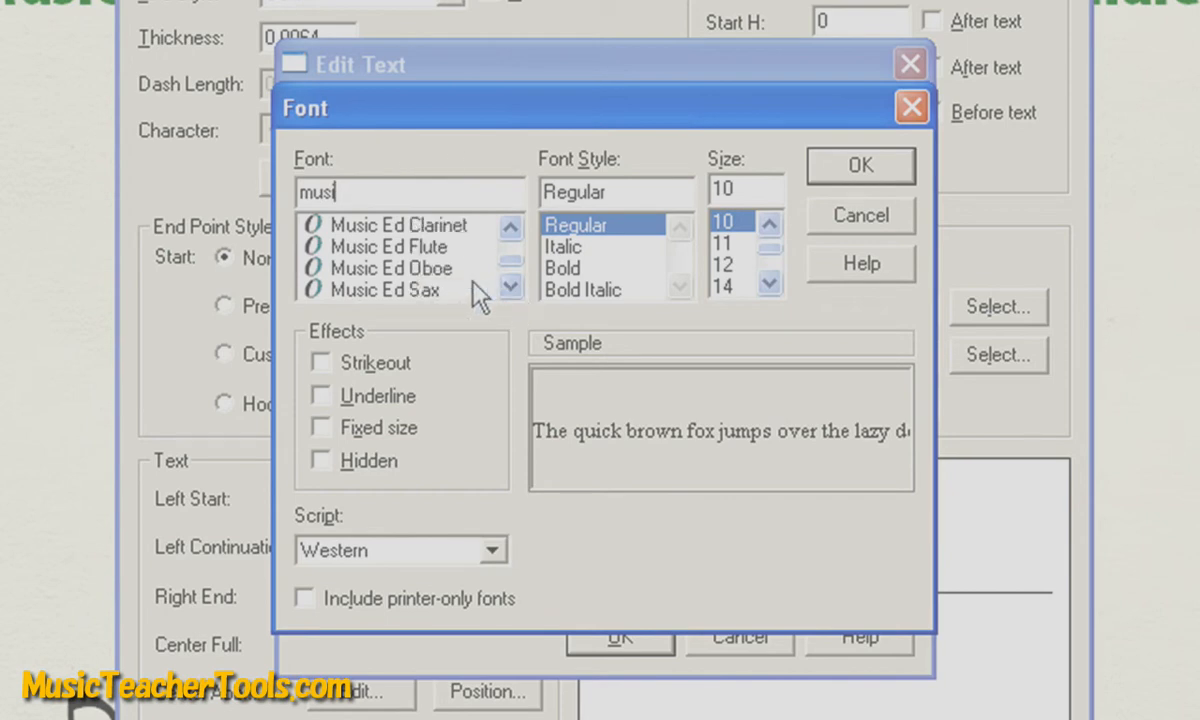
left_click(390, 290)
type("20")
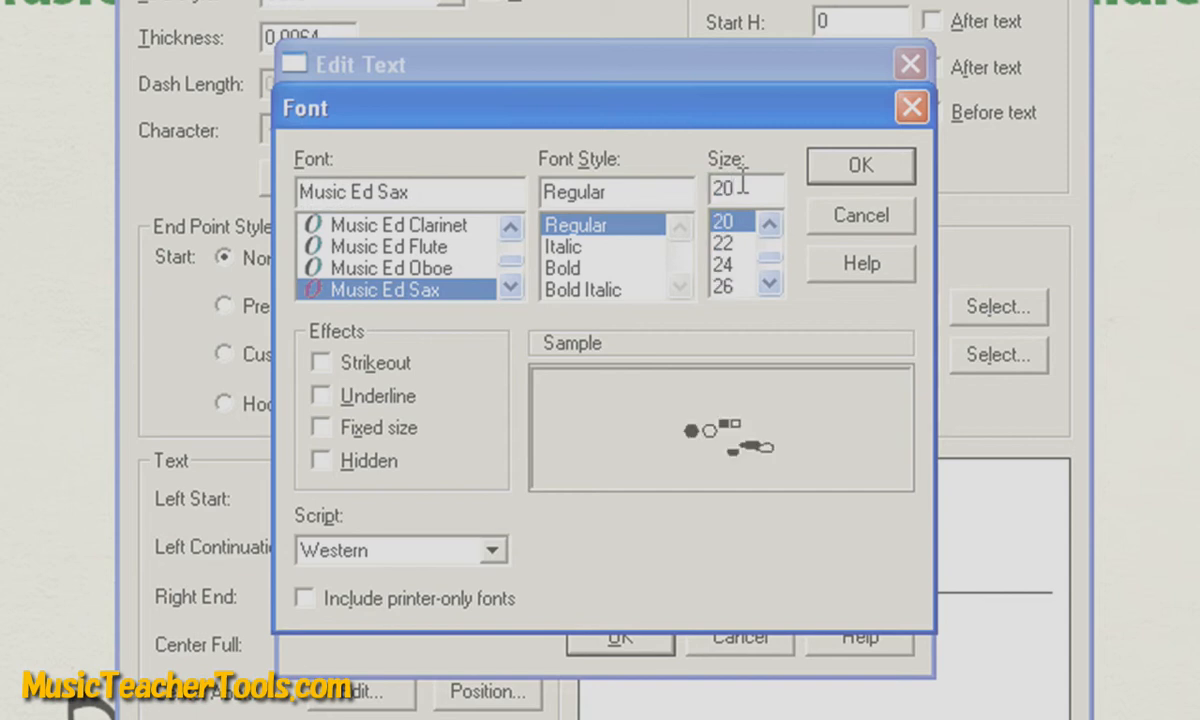
left_click(860, 165)
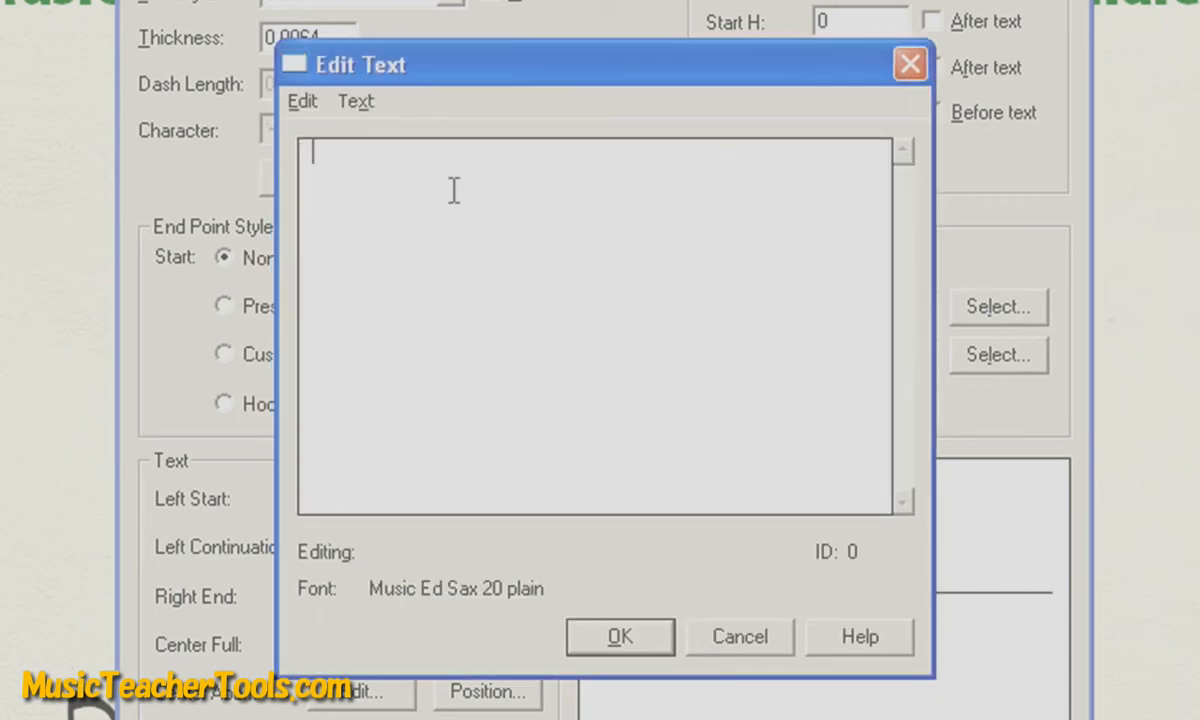
mouse_move(415, 185)
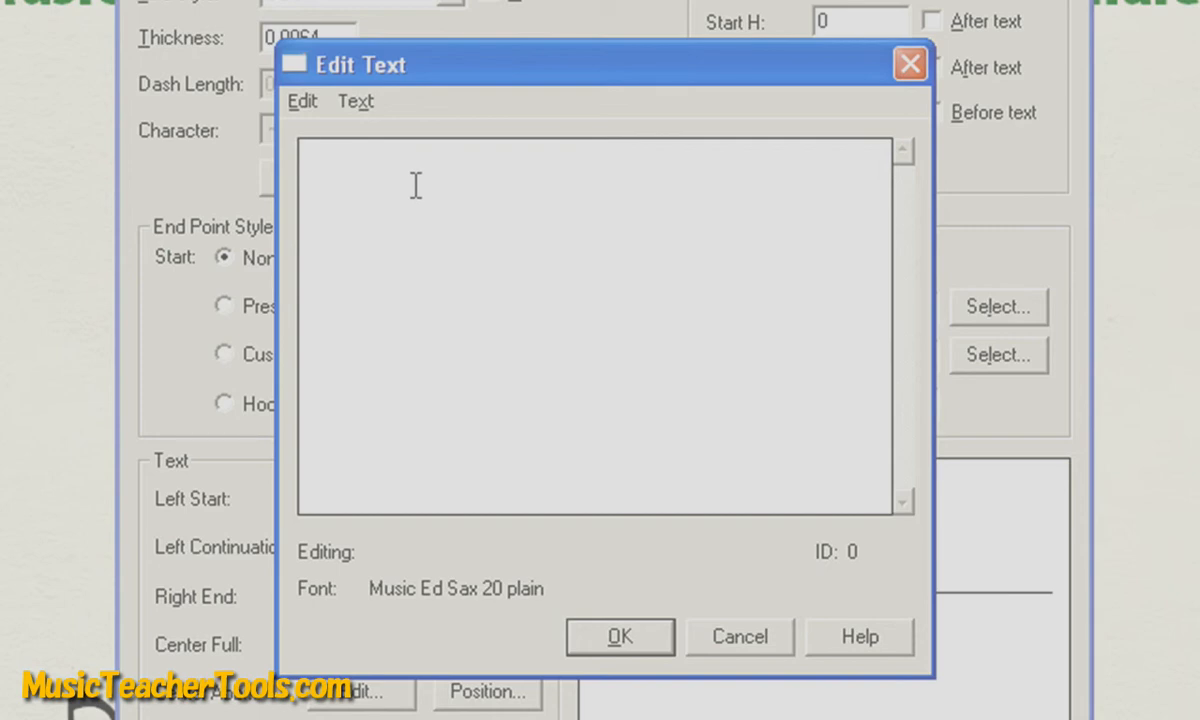
Type the sax fingering characters as the line's center text and accept it.
type("x")
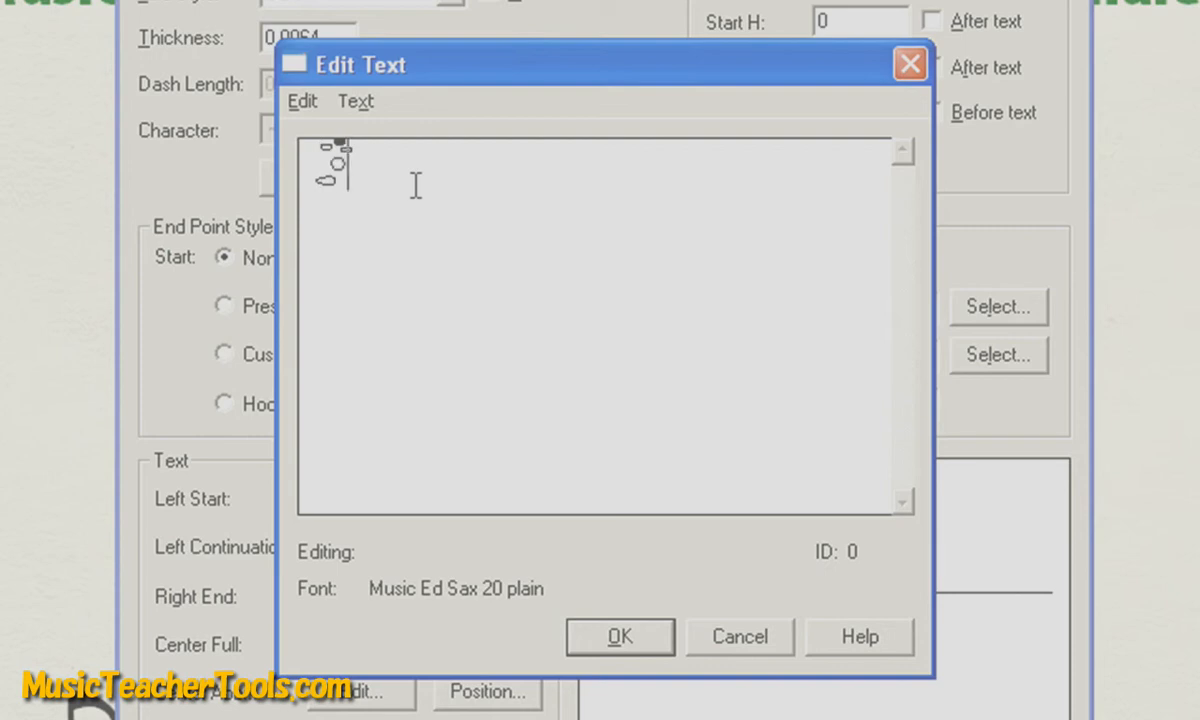
type("♪")
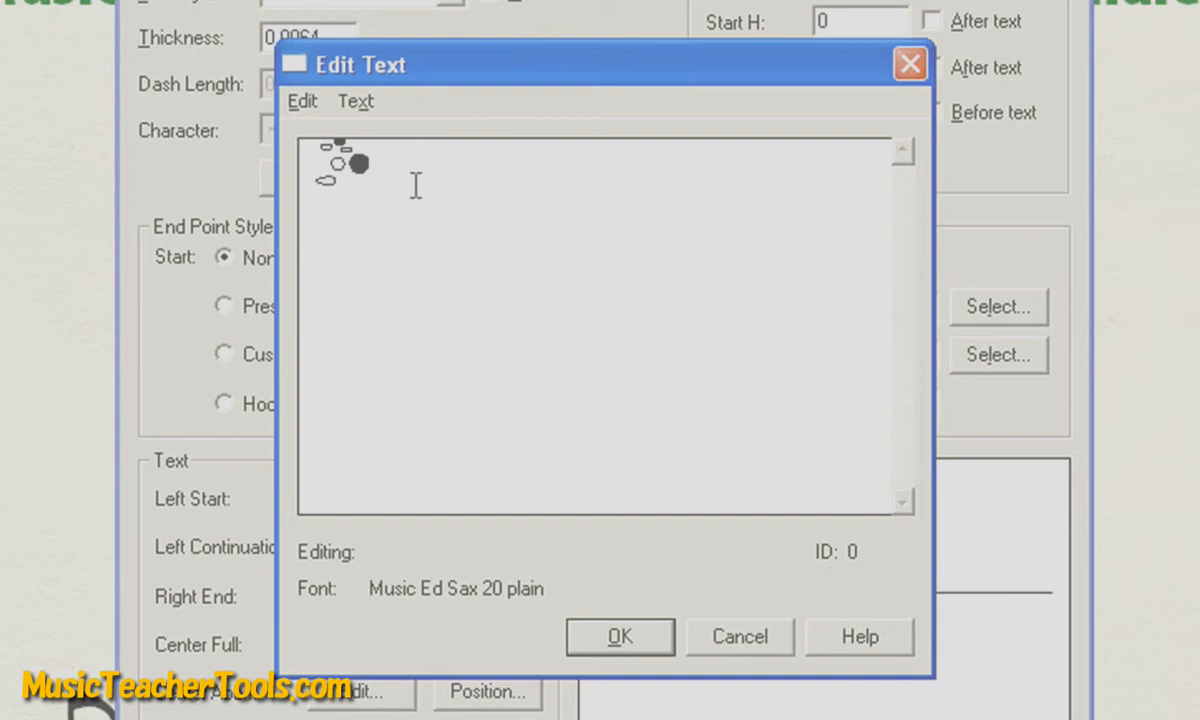
double_click(340, 162)
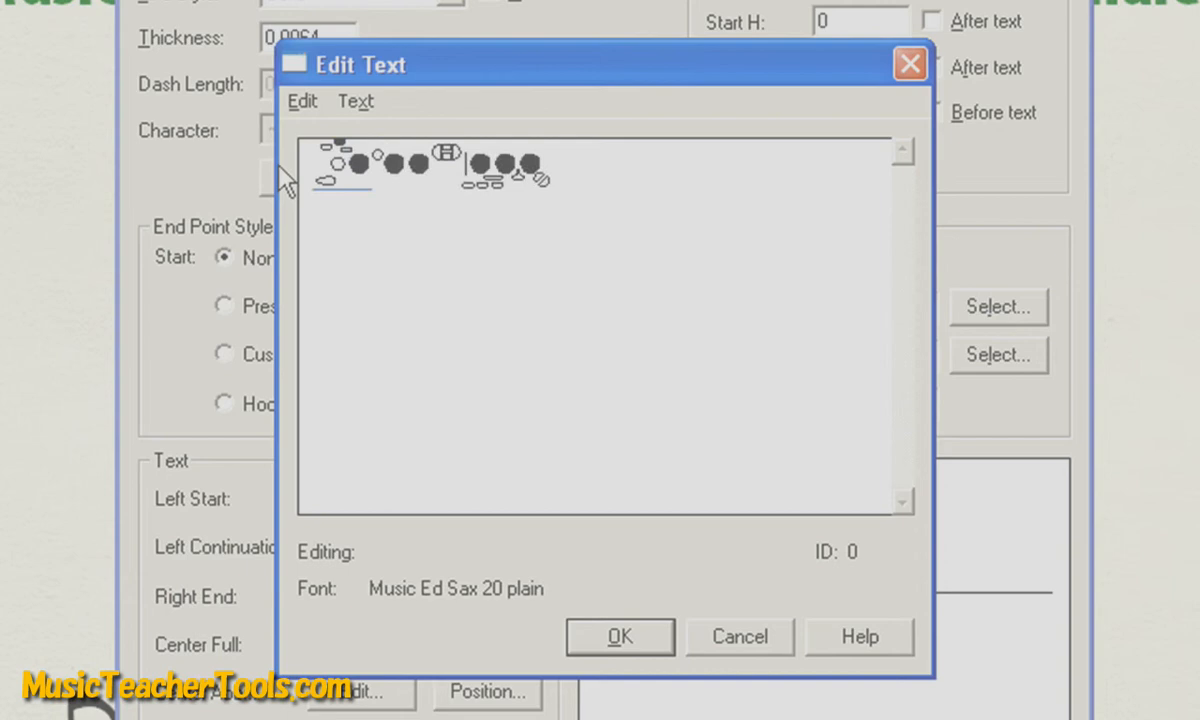
left_click(619, 636)
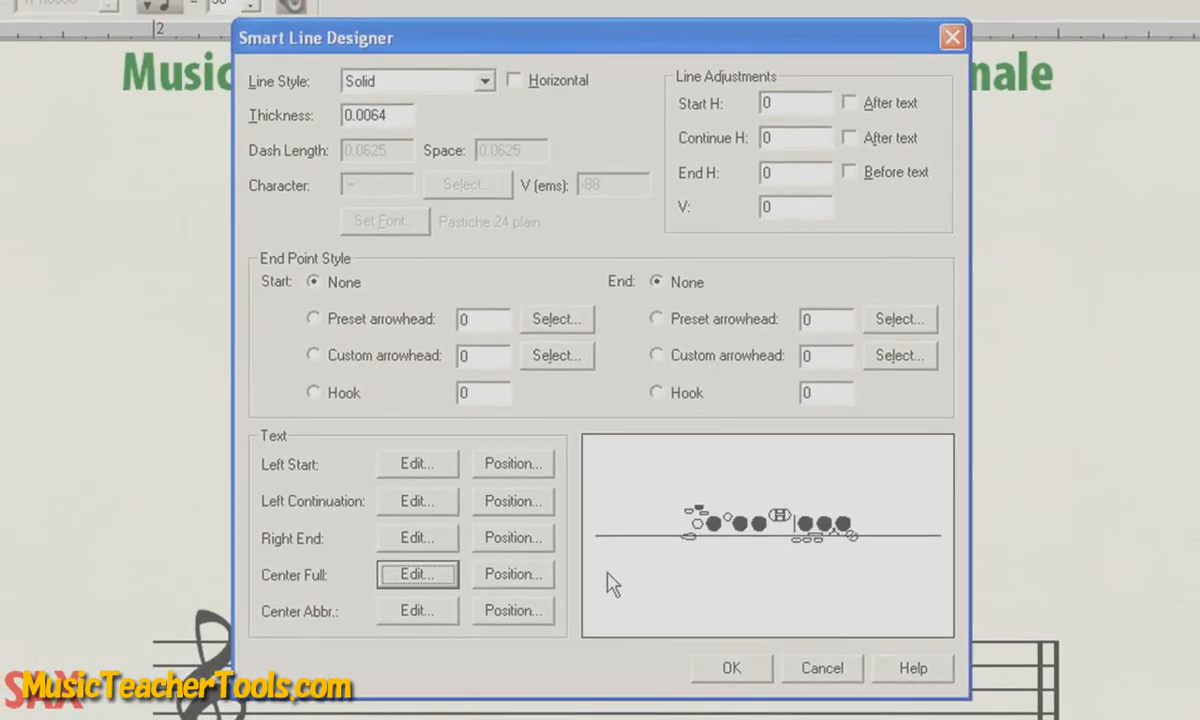
mouse_move(597, 556)
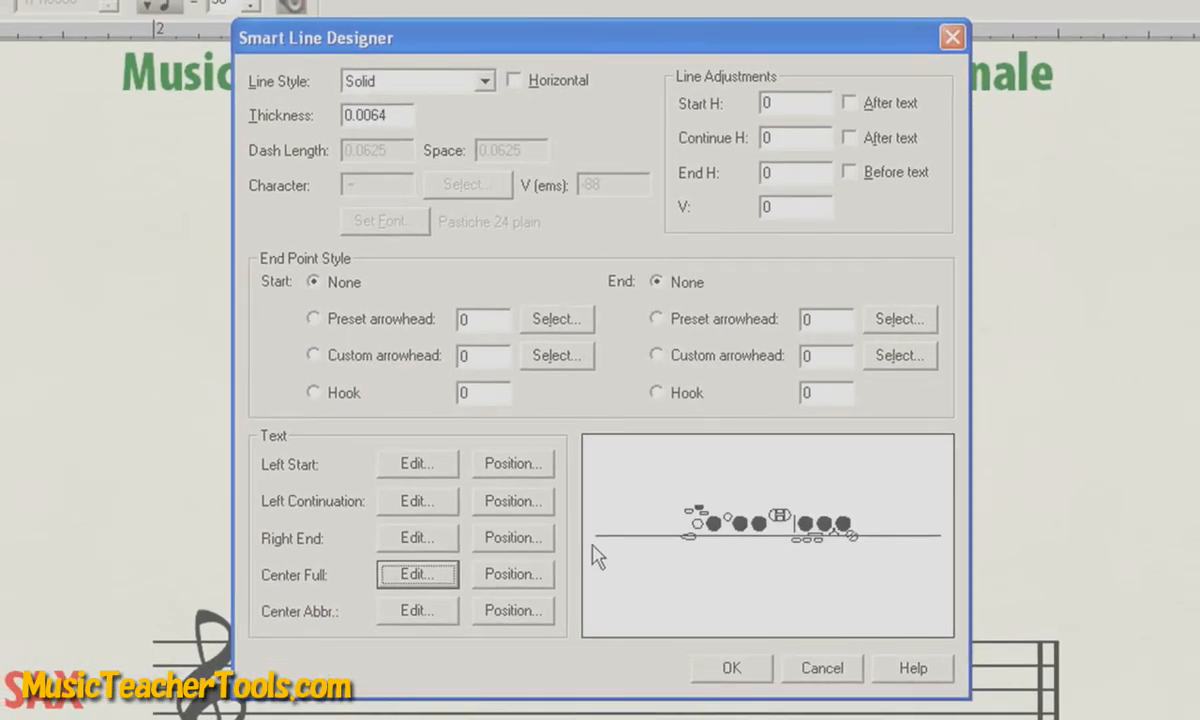
mouse_move(690, 545)
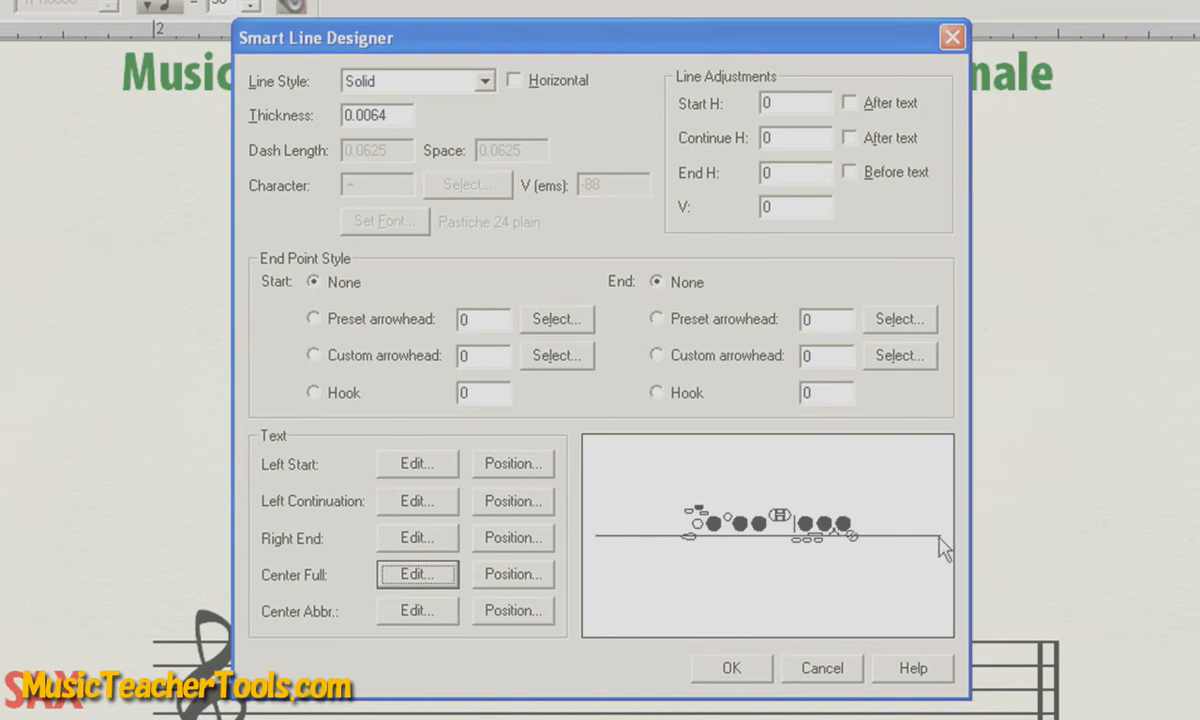
mouse_move(924, 543)
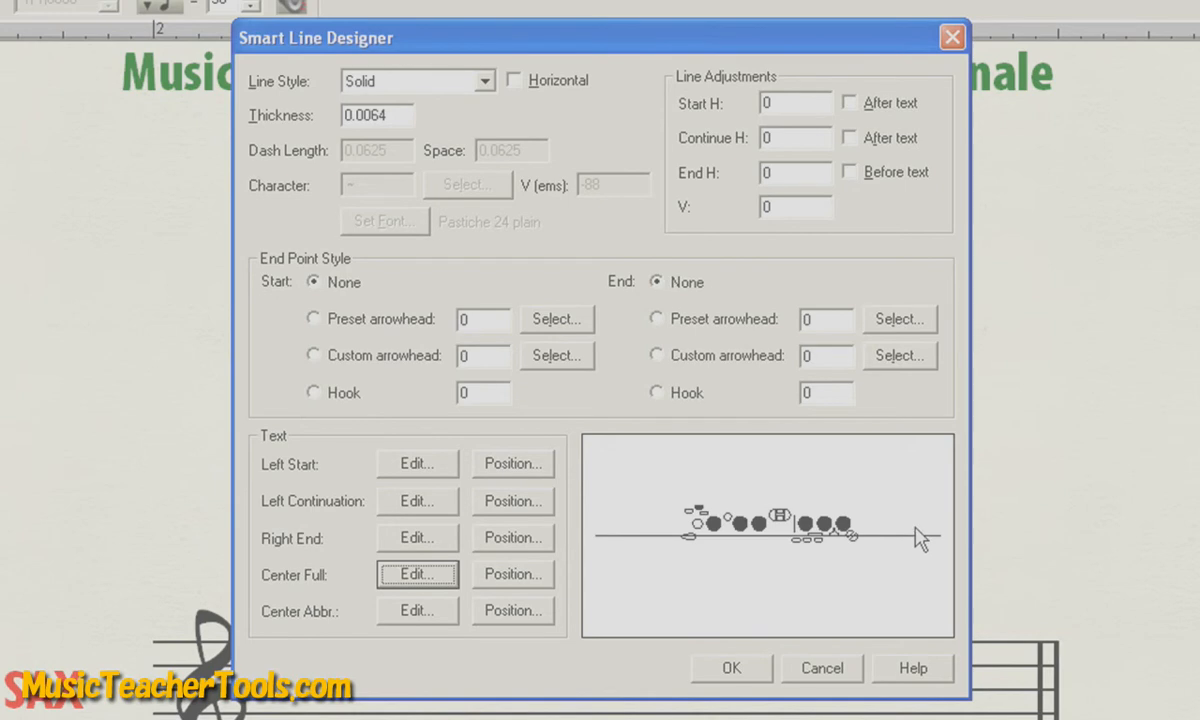
mouse_move(767, 530)
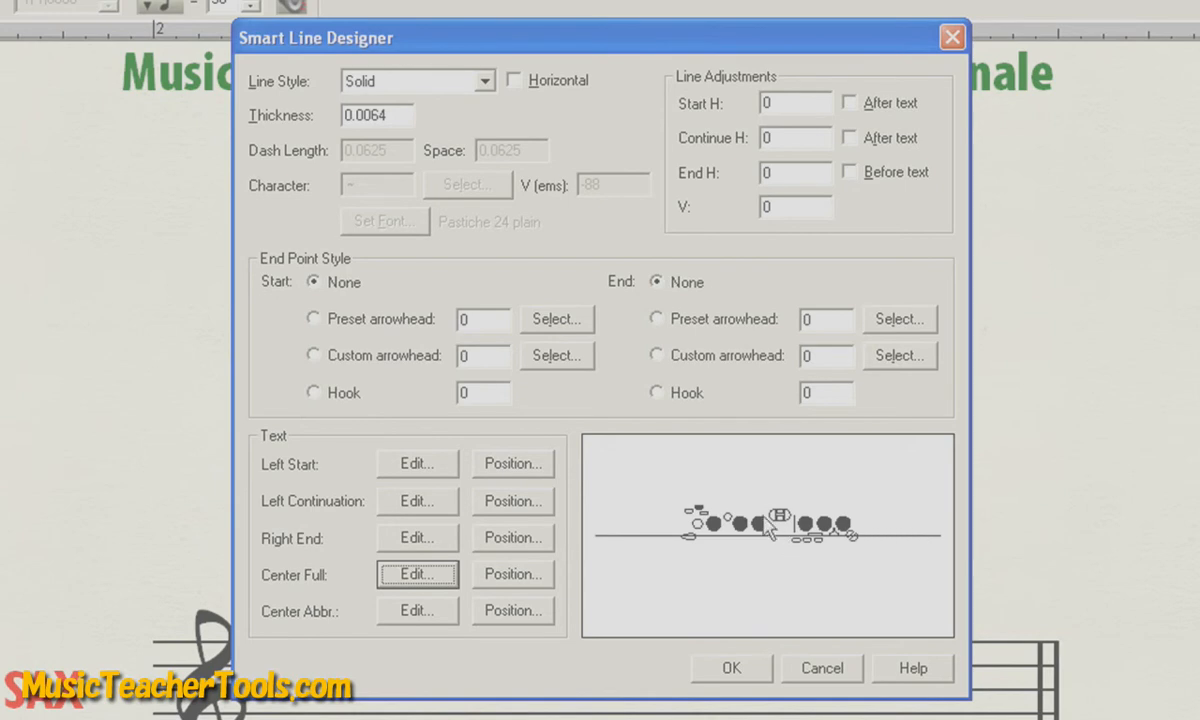
mouse_move(738, 541)
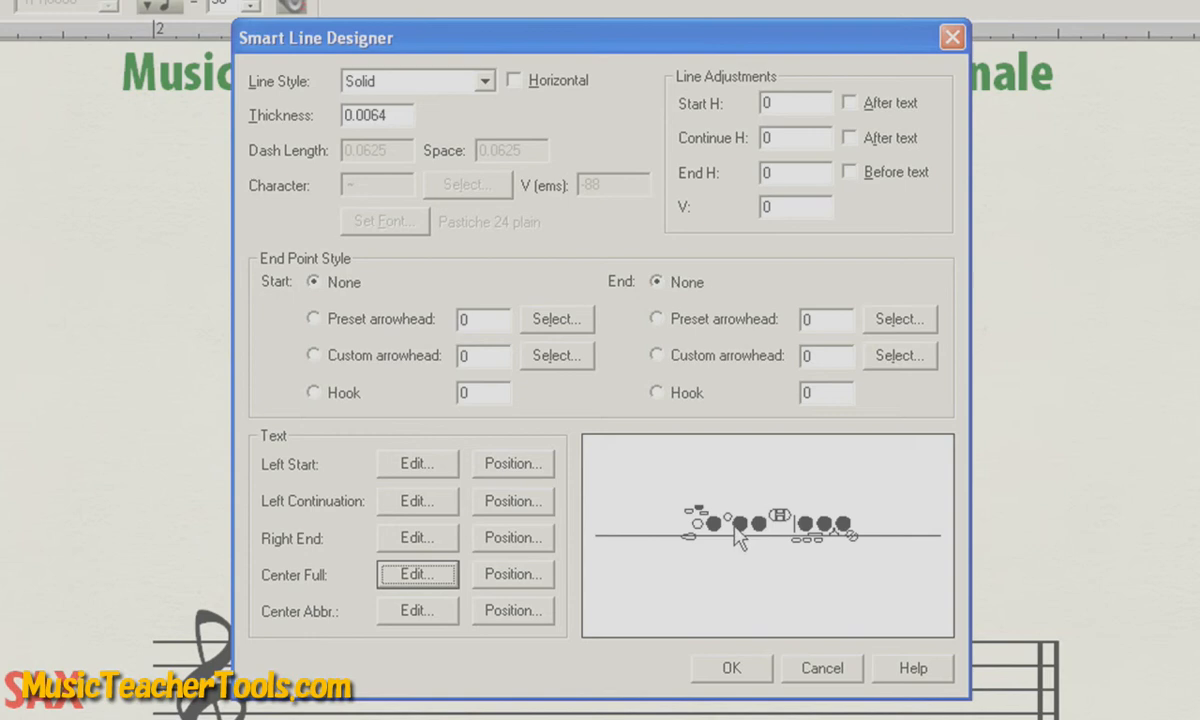
Lower the center text with vertical offset -0.09375 and save the line design.
left_click(513, 574)
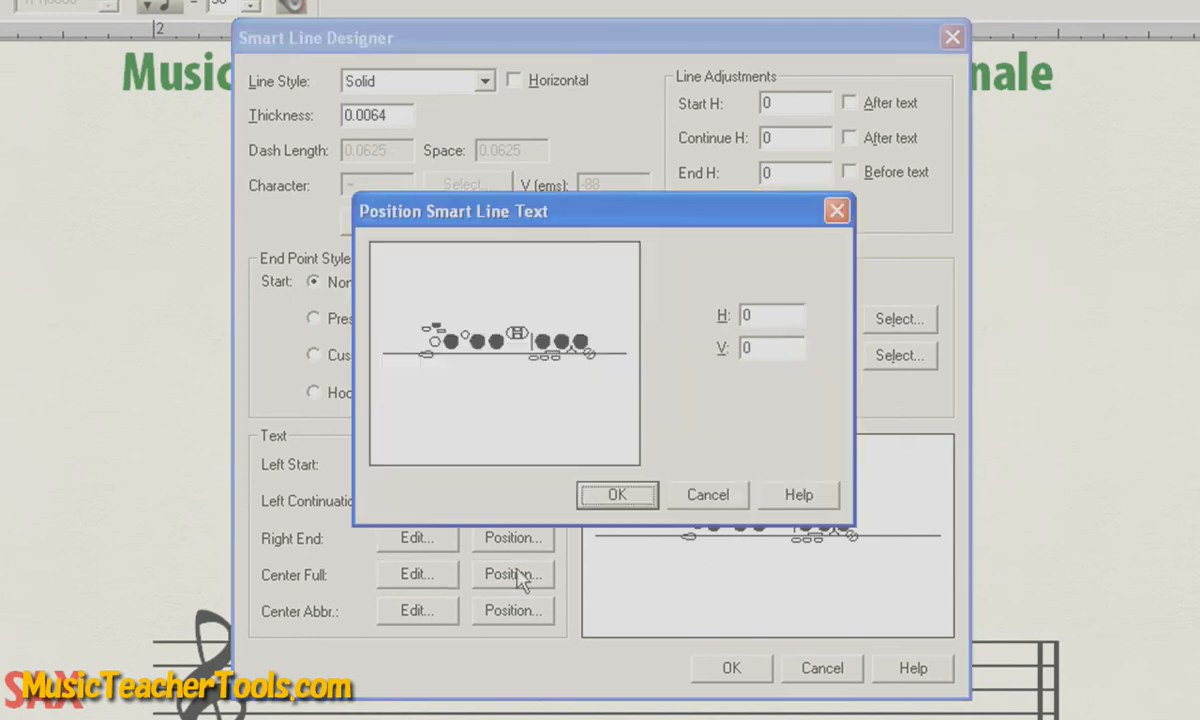
mouse_move(565, 355)
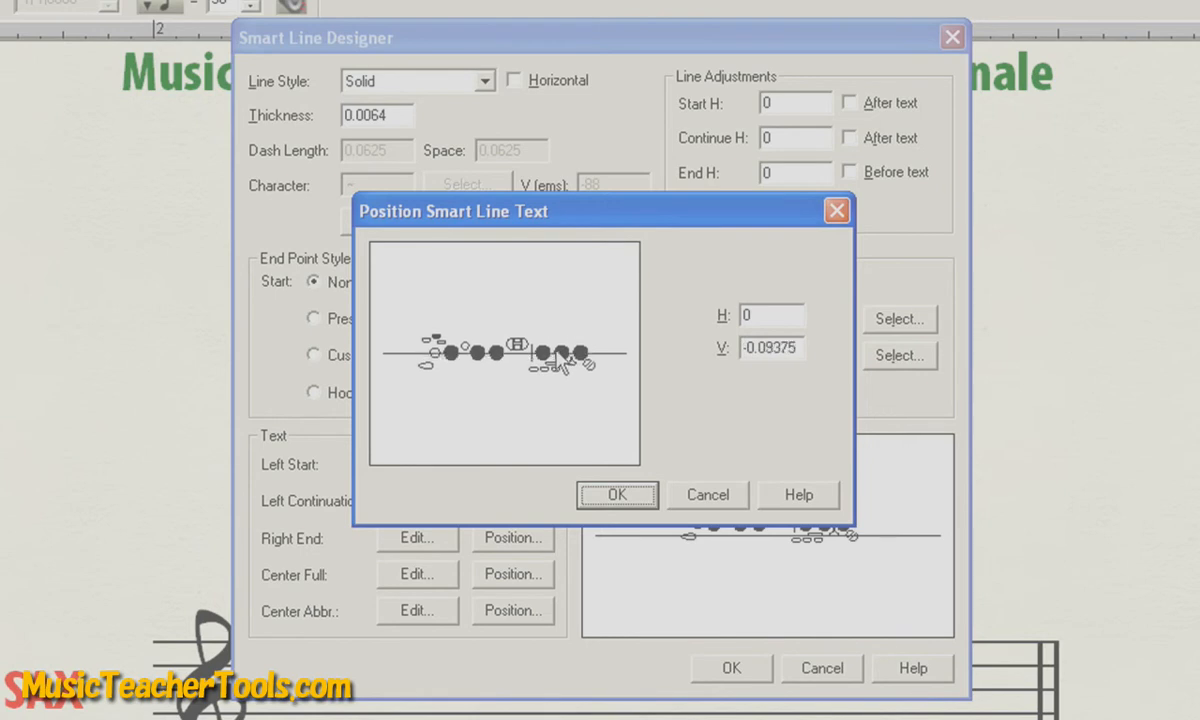
left_click(617, 495)
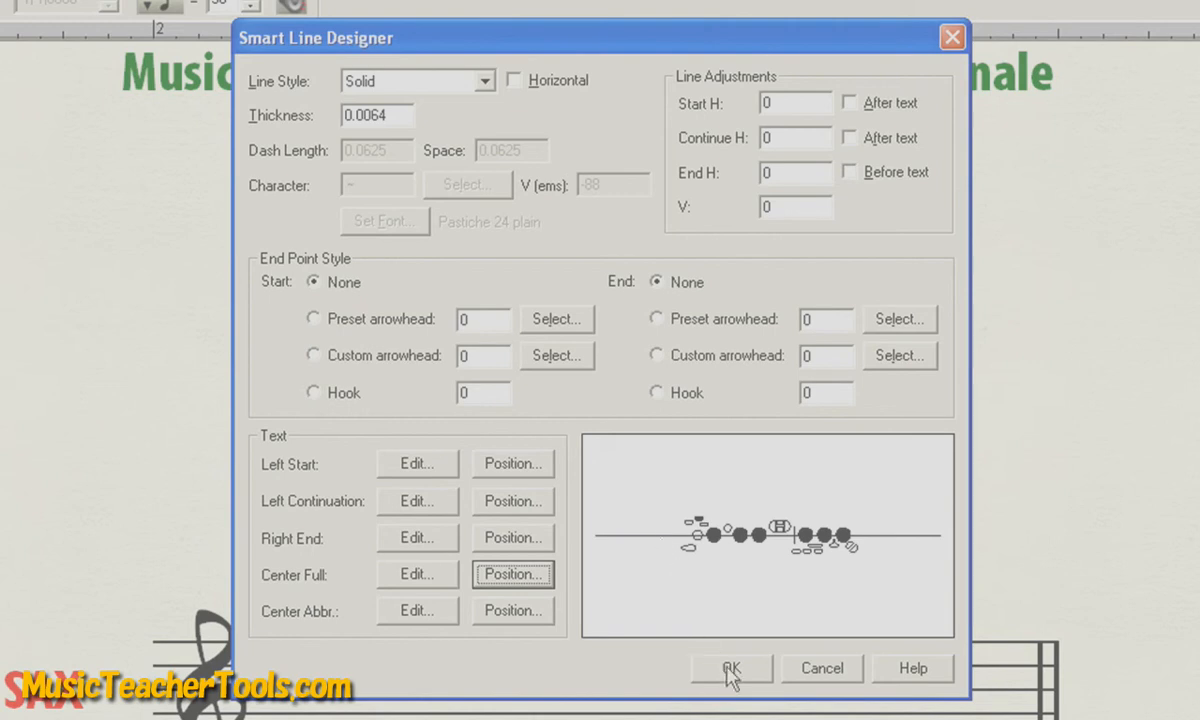
left_click(731, 668)
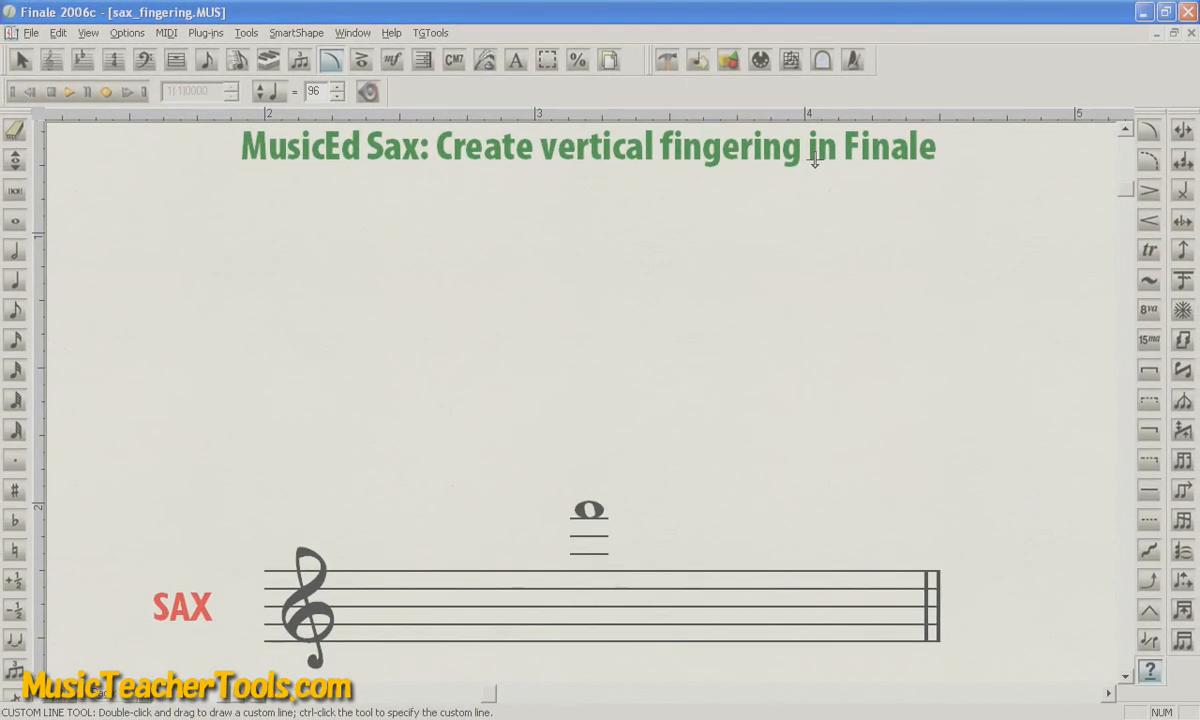
mouse_move(796, 335)
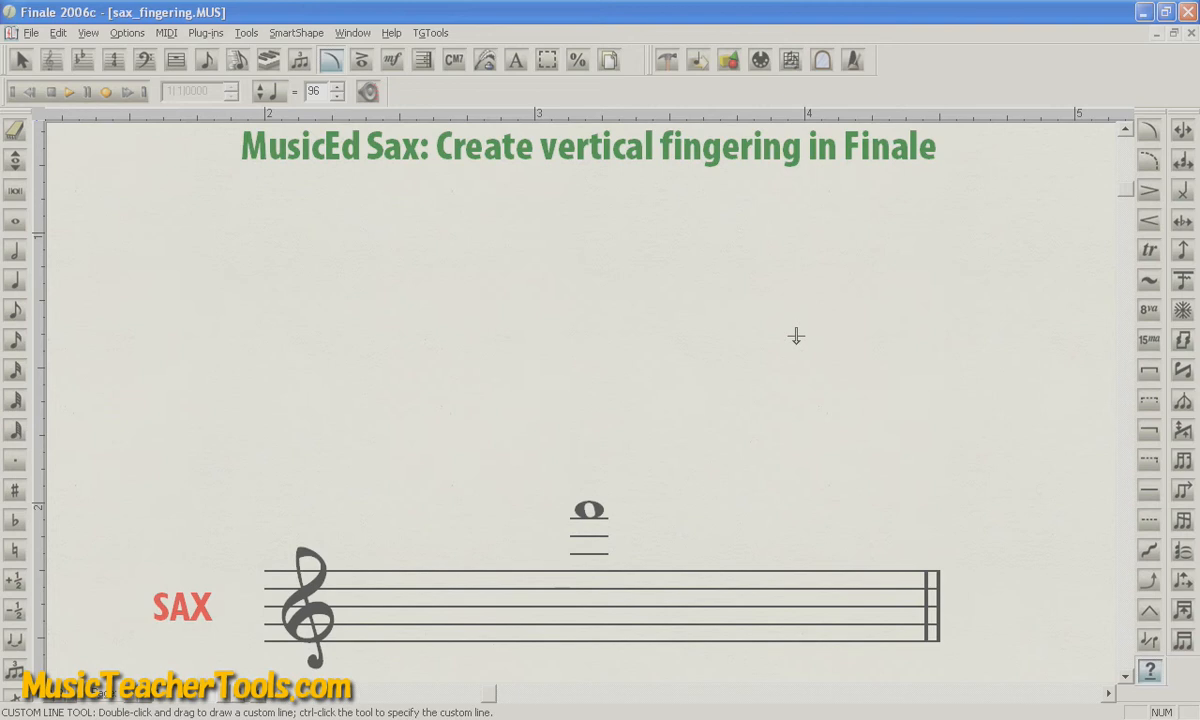
mouse_move(535, 507)
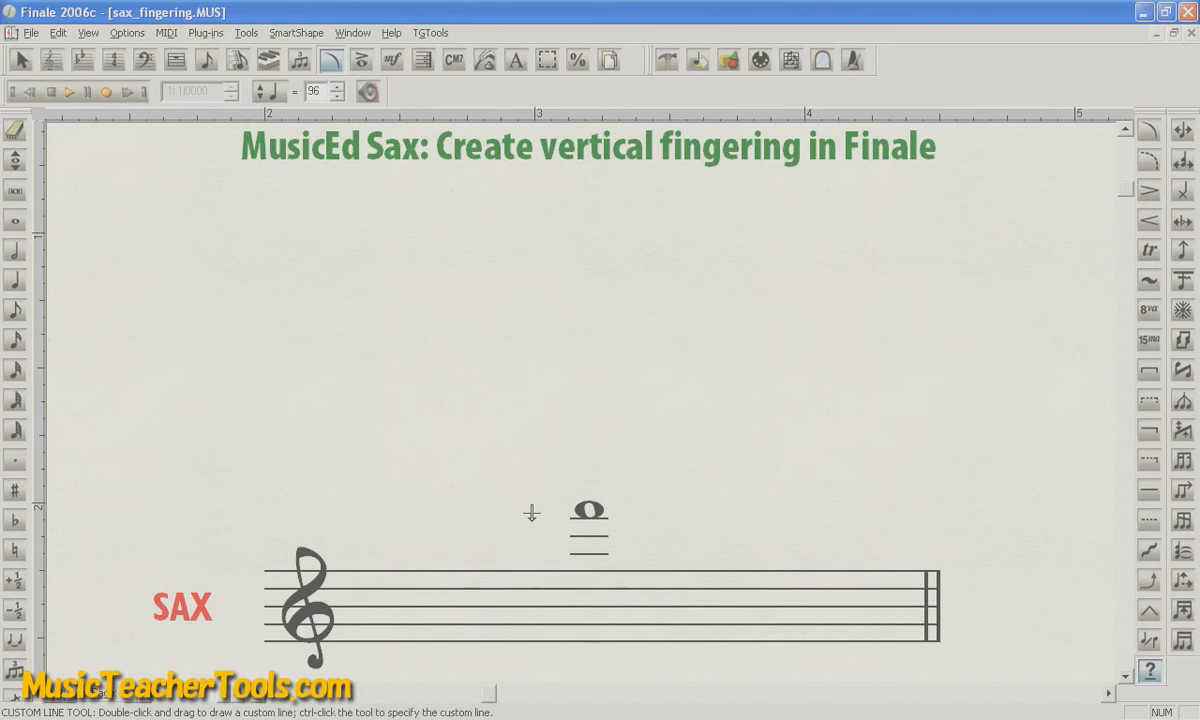
mouse_move(602, 197)
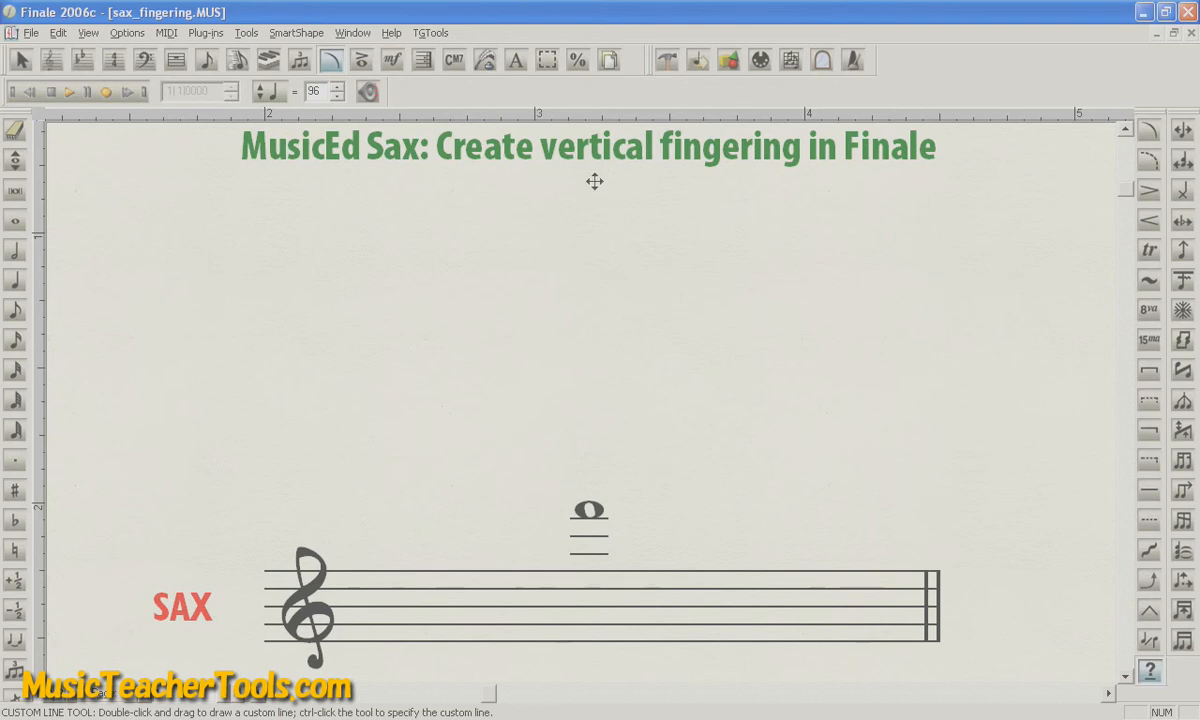
Drag upward above the whole note to draw the vertical fingering line.
left_click_drag(595, 183, 600, 466)
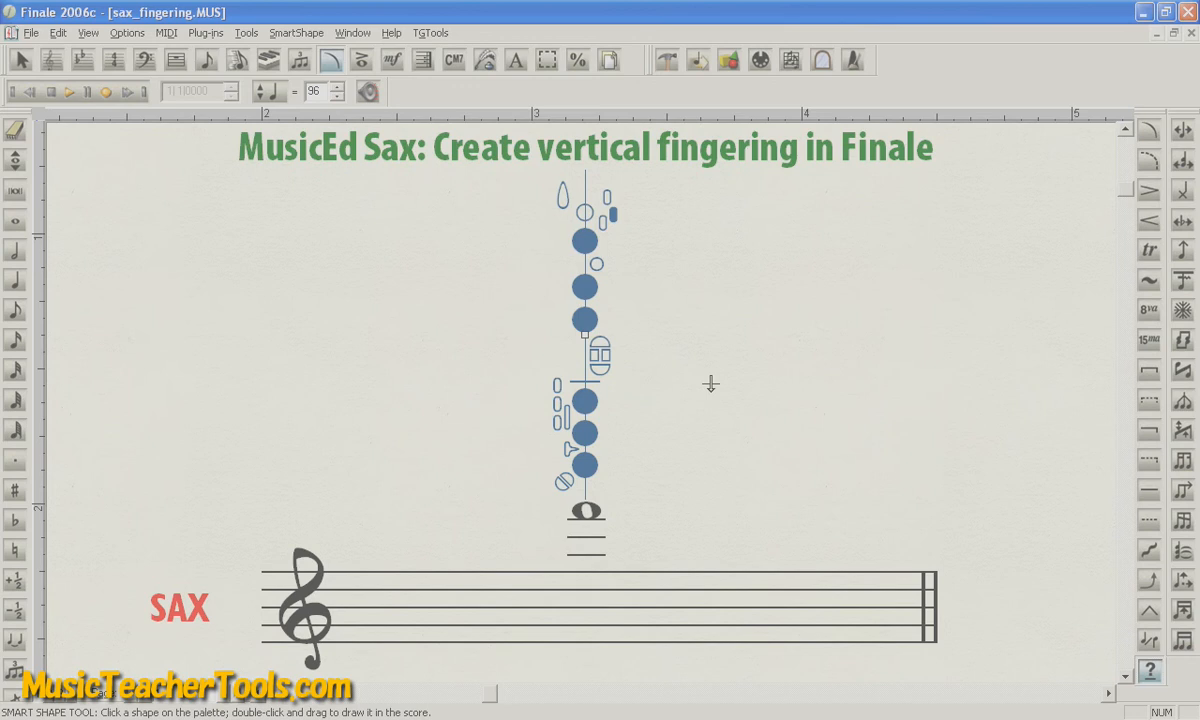
mouse_move(940, 562)
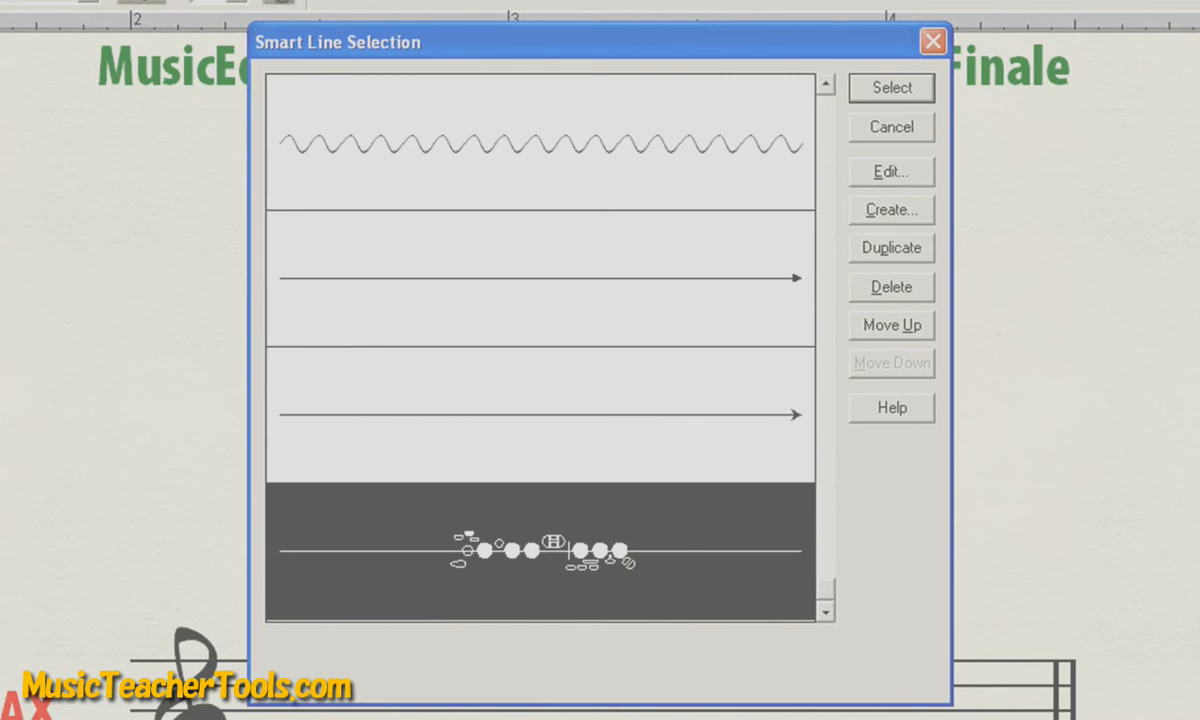
Select the fingering-diagram line in Smart Line Selection as the custom line.
left_click(890, 171)
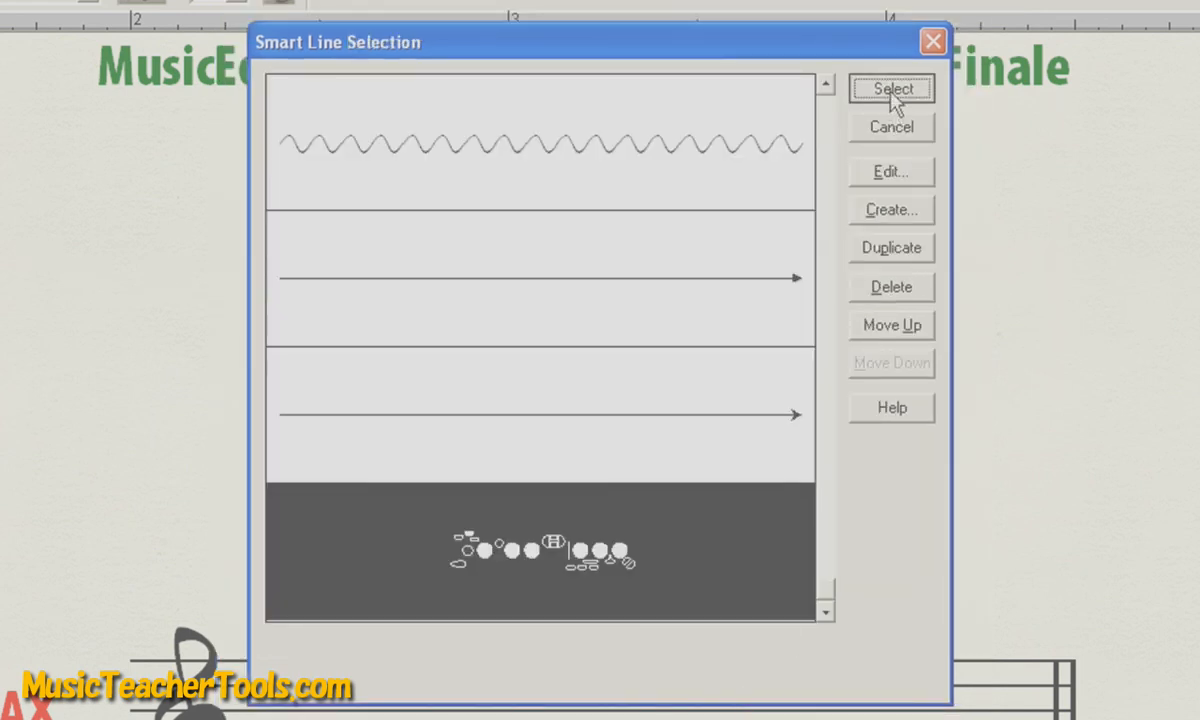
left_click(891, 89)
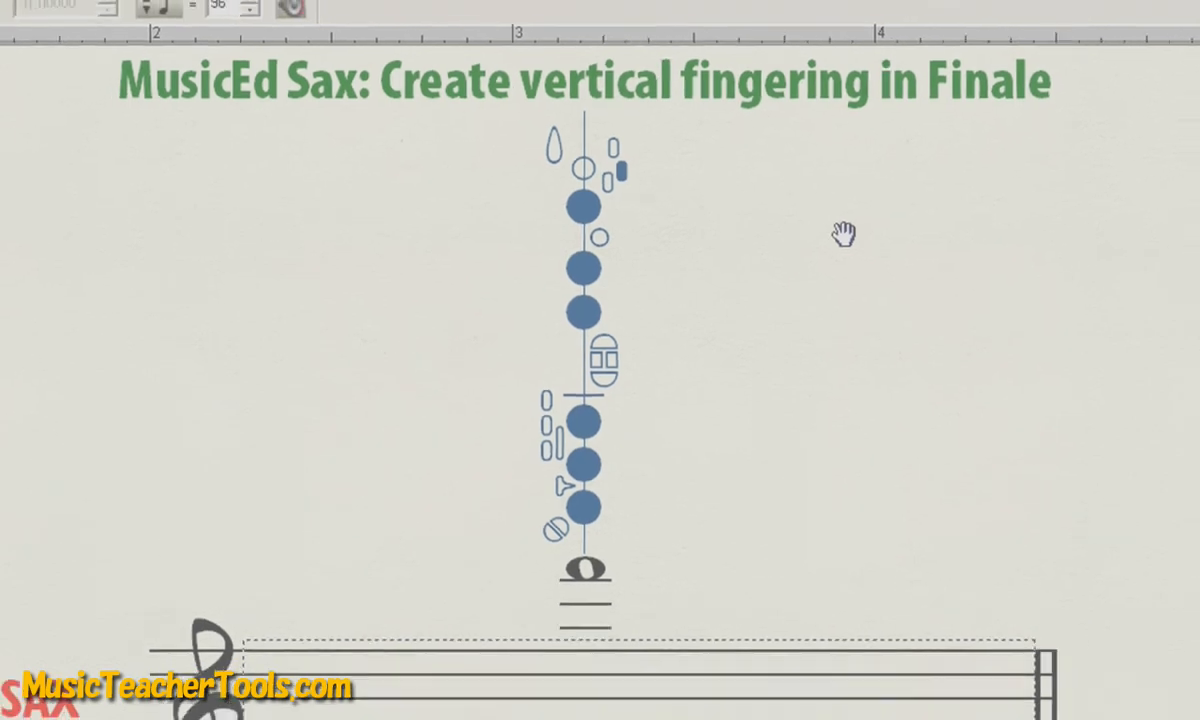